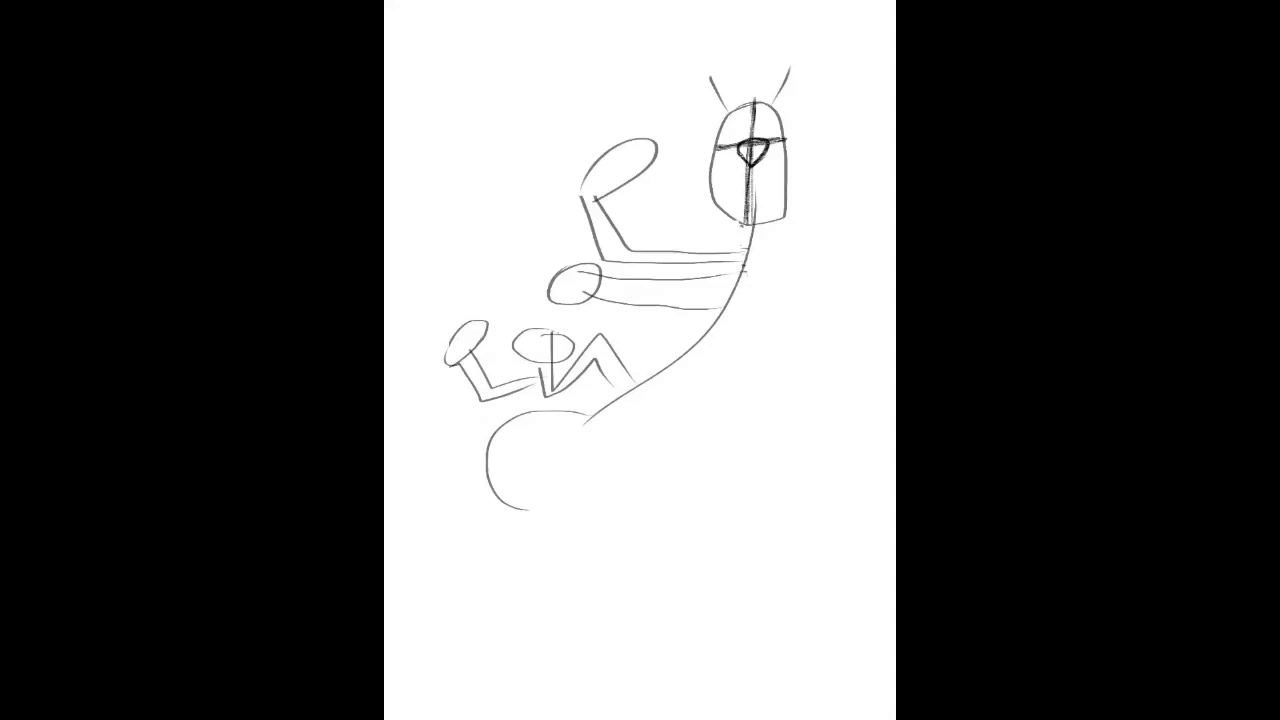
- Sketch Shaggy's head, shirt and legs and Scooby's face, body and tail over the gesture
drag(720, 150, 785, 200)
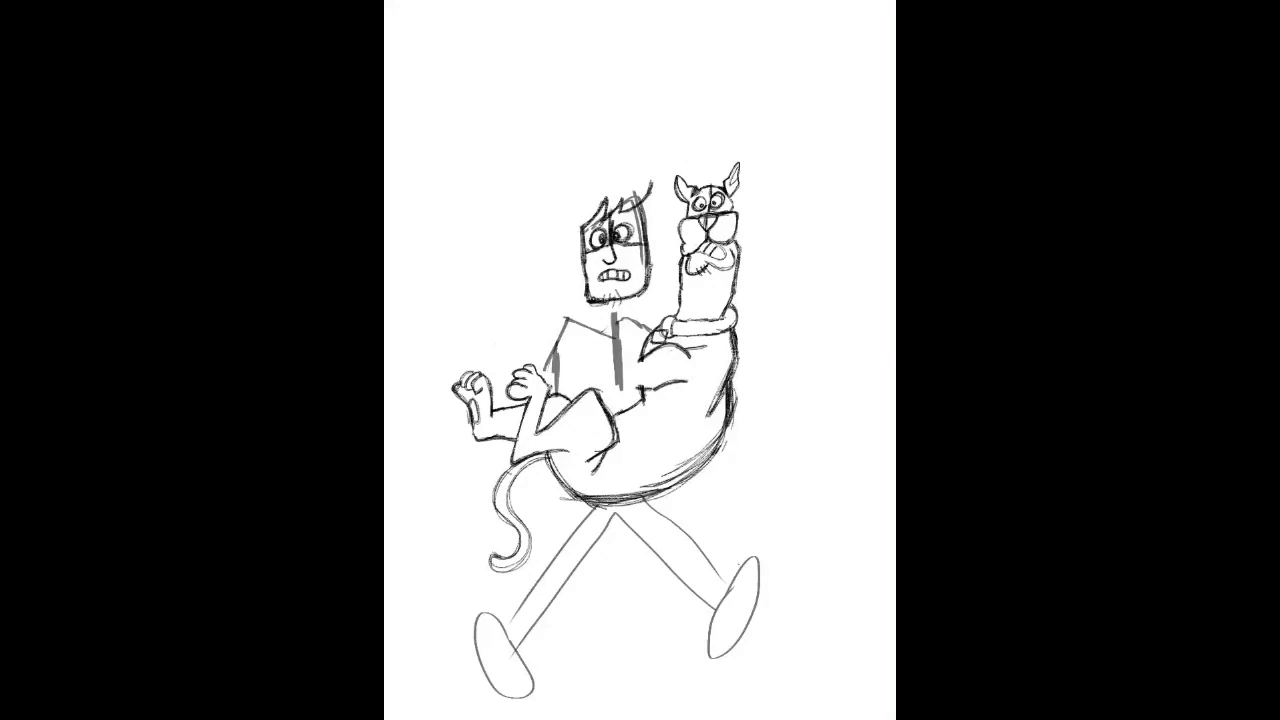
- Add shaggy hair, arms hugging Scooby, flared trouser folds and shoes to the sketch
drag(600, 200, 560, 210)
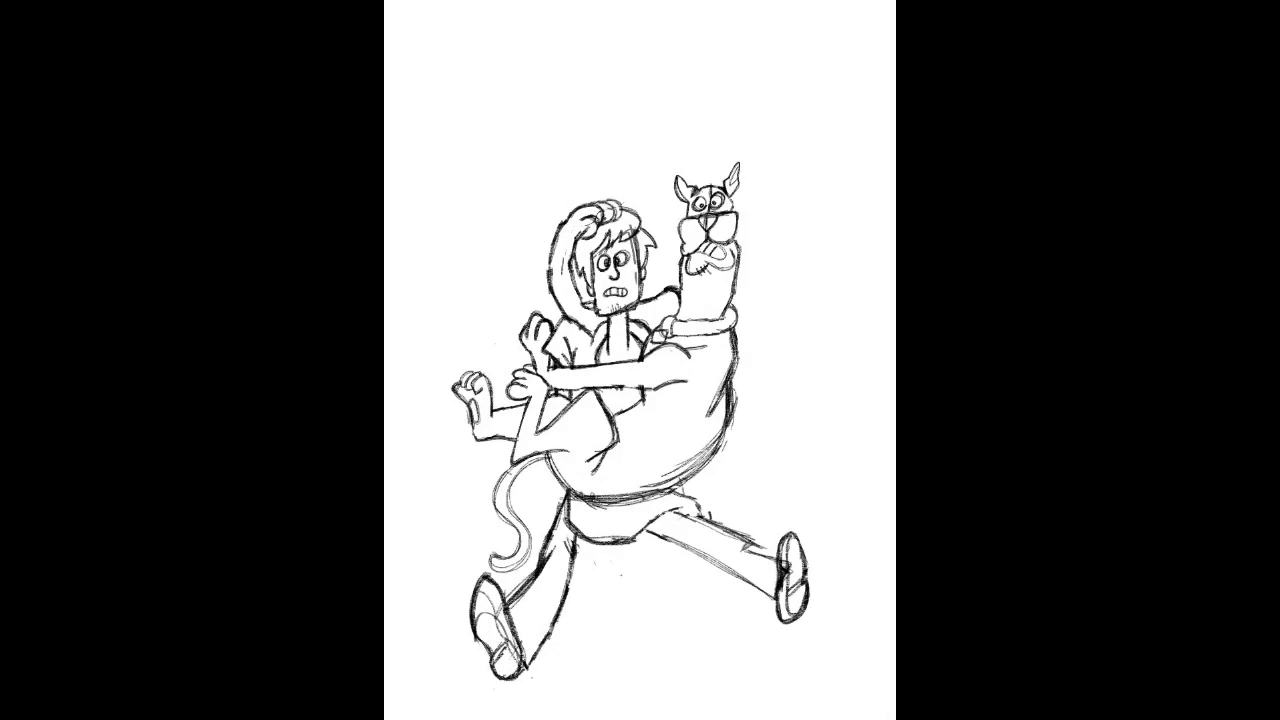
- Ink clean black outlines over the sketch and start filling Scooby's body with brown
drag(600, 55, 690, 55)
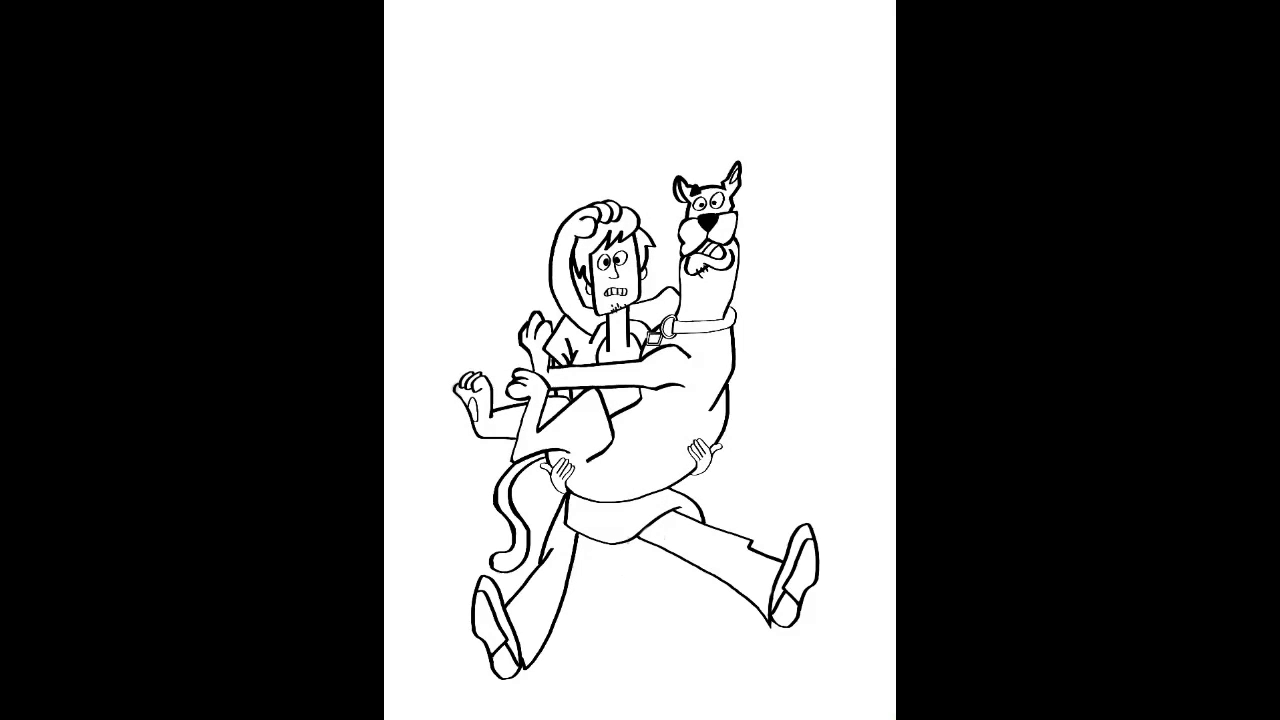
click(655, 430)
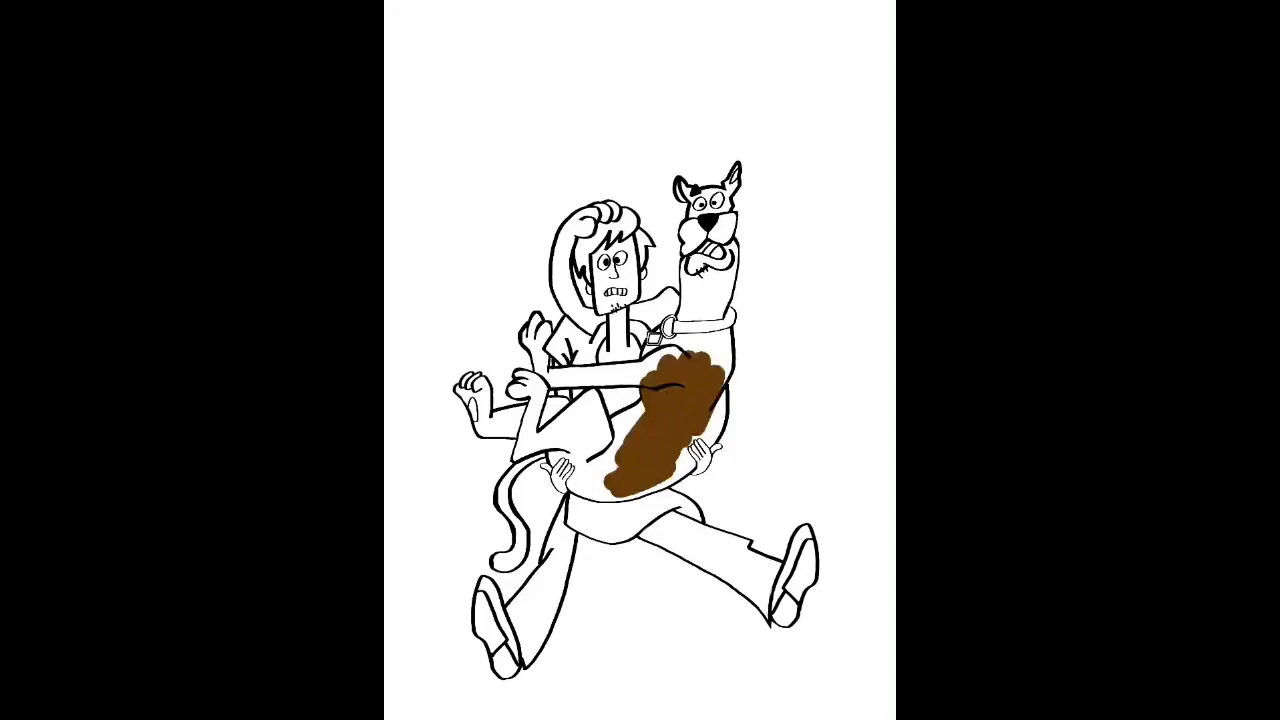